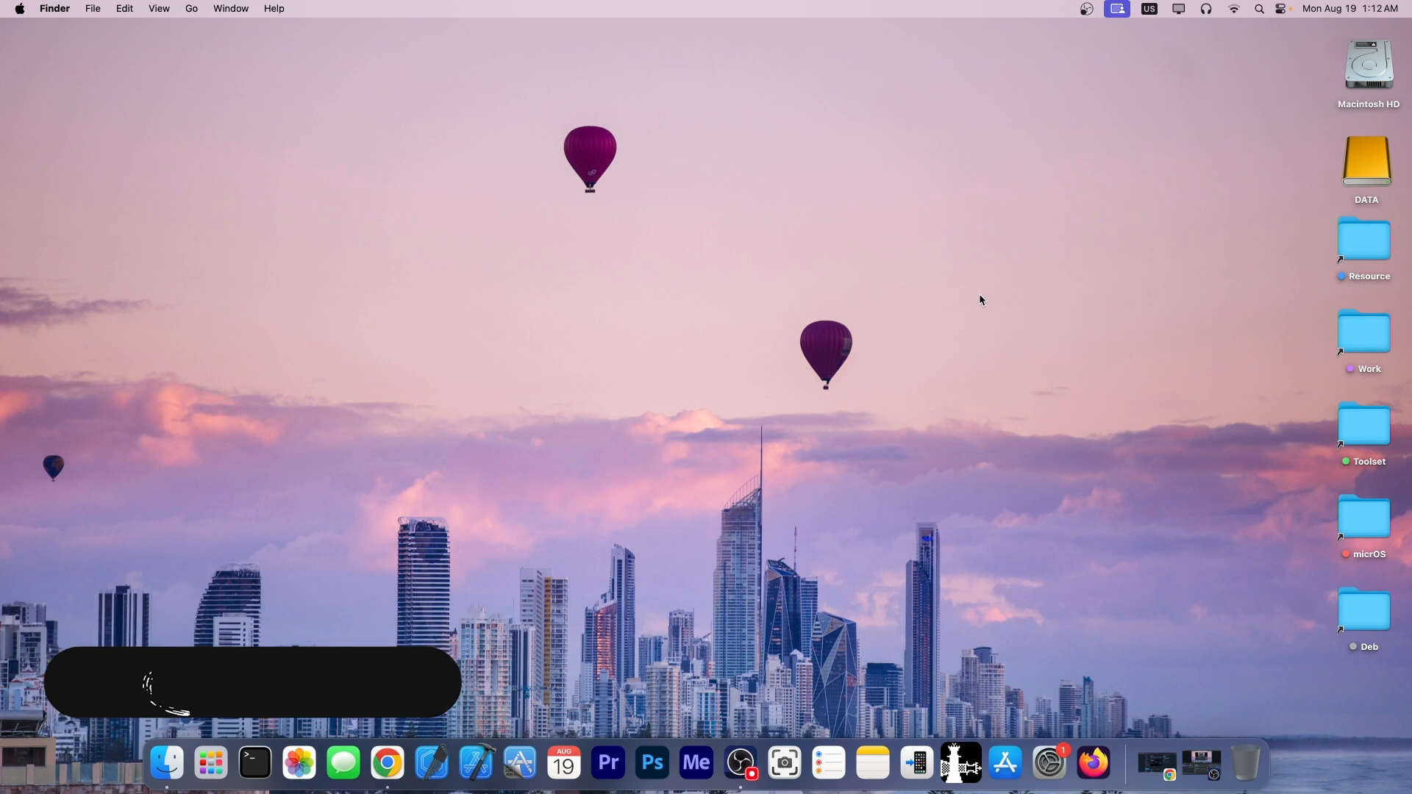
# View the QuickSign announcement post's UI mockup image full size and return to the post
pyautogui.click(387, 763)
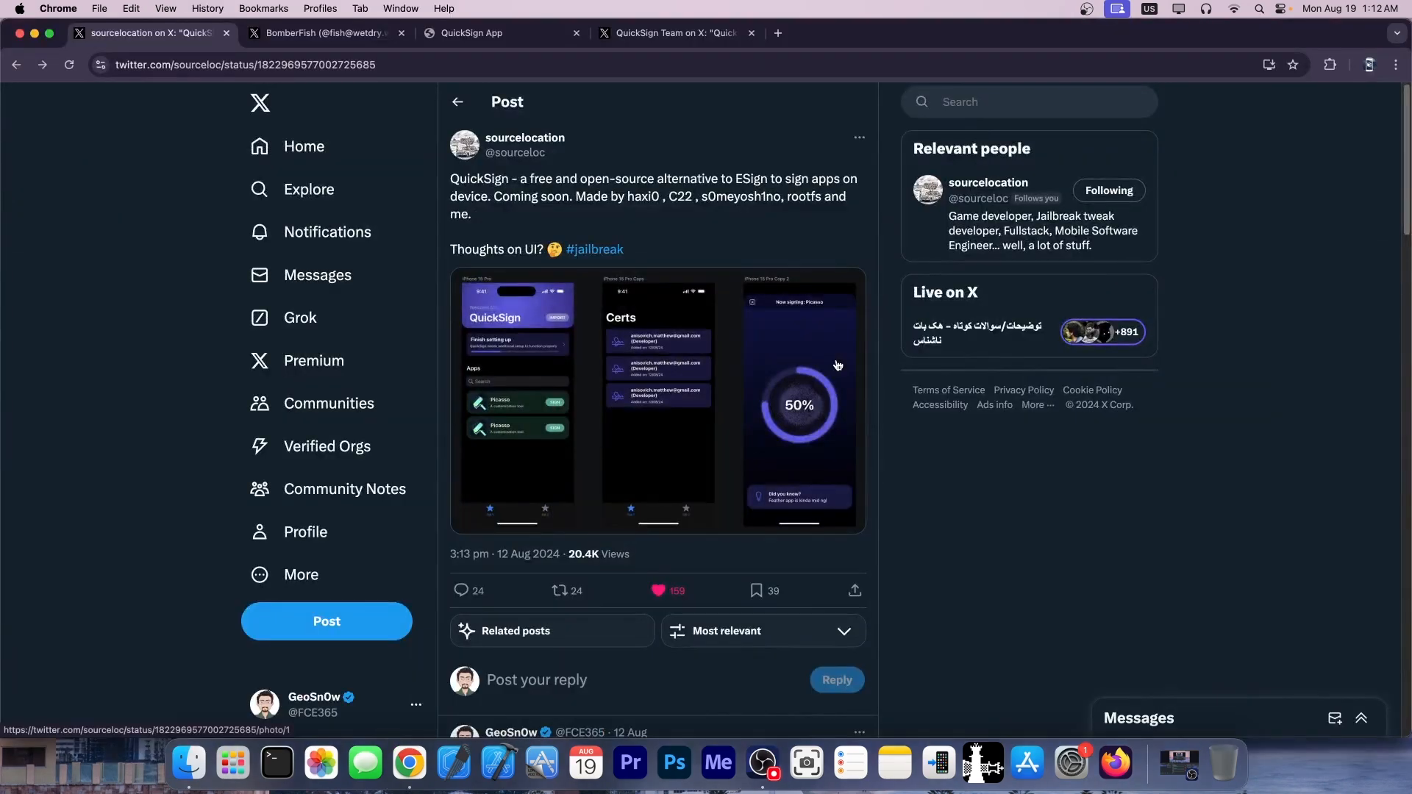
pyautogui.moveTo(570, 356)
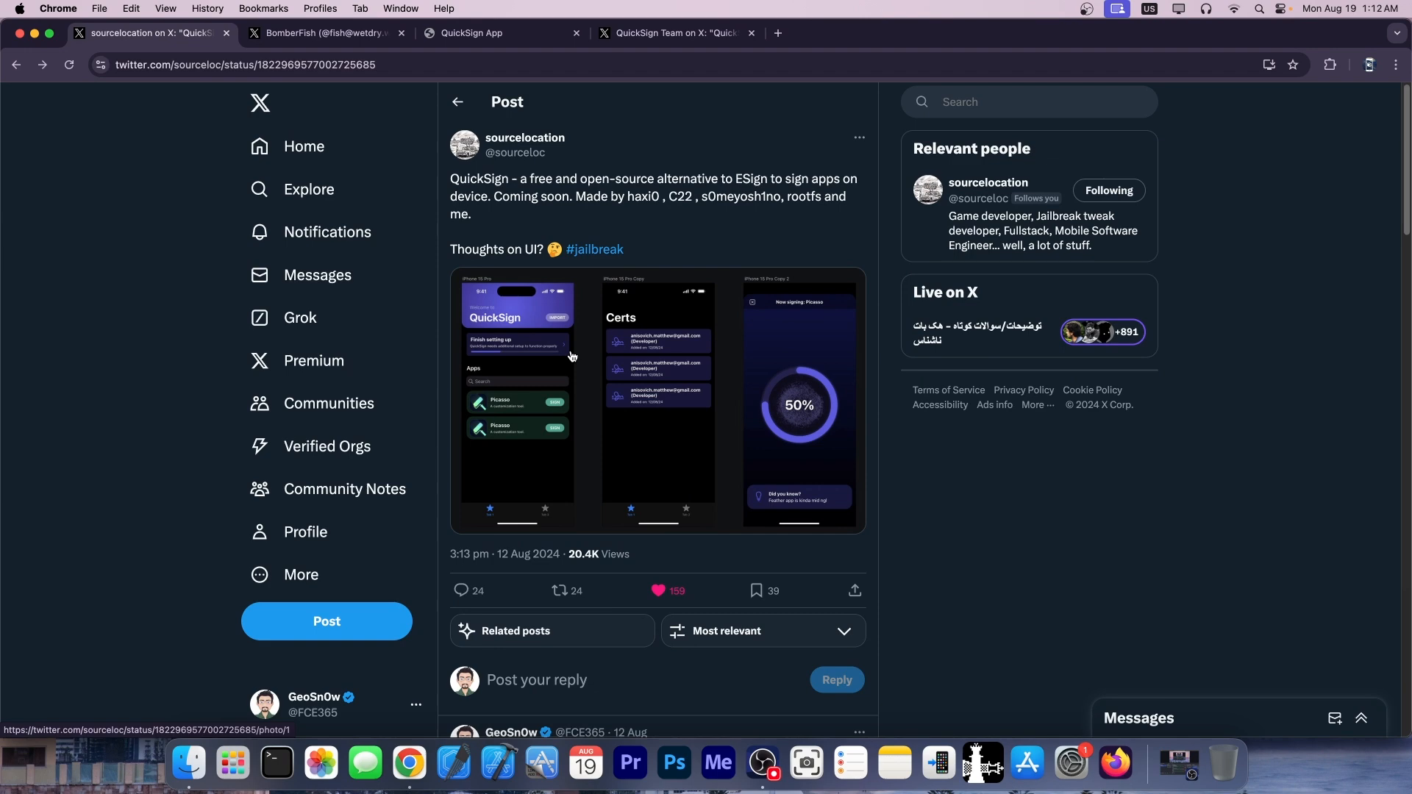
pyautogui.moveTo(560, 348)
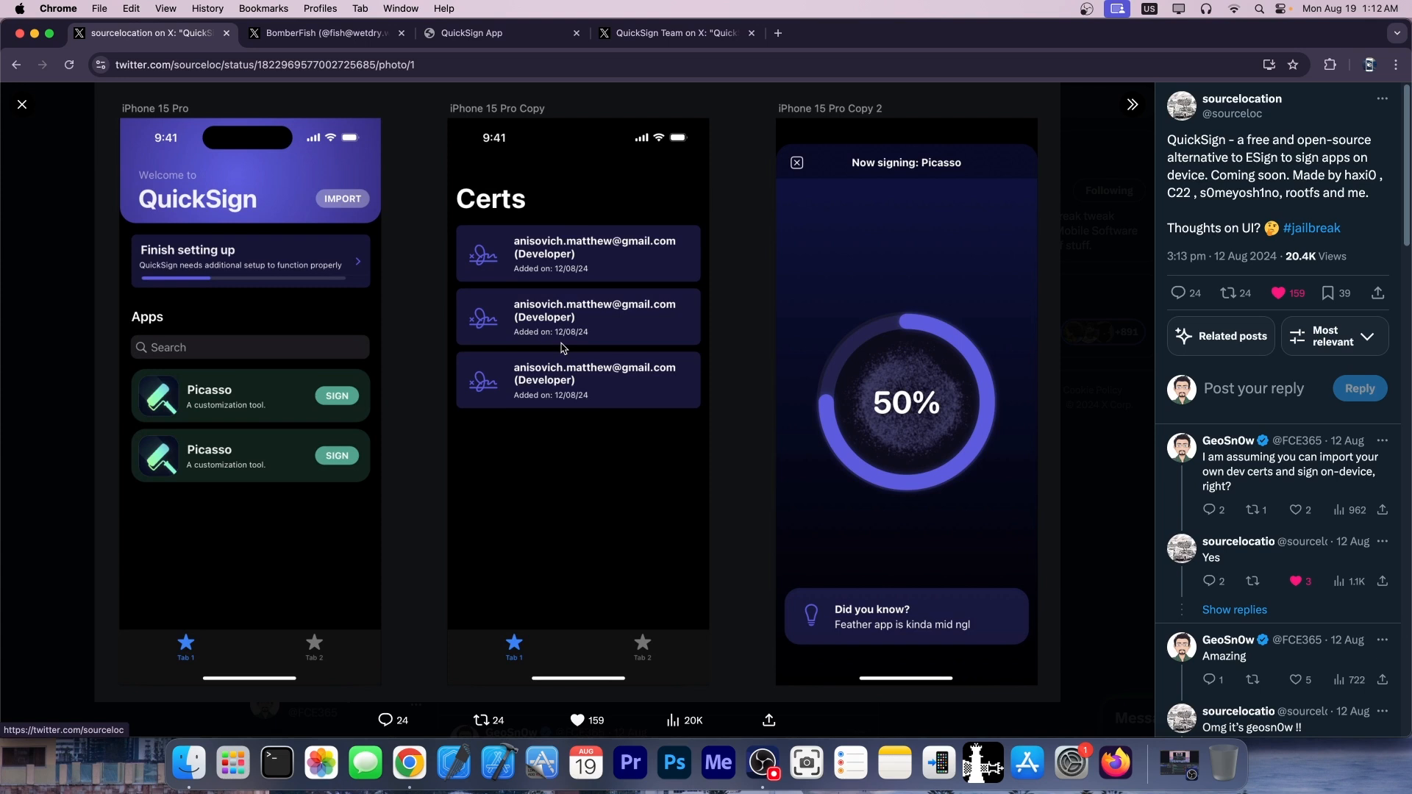
pyautogui.moveTo(524, 340)
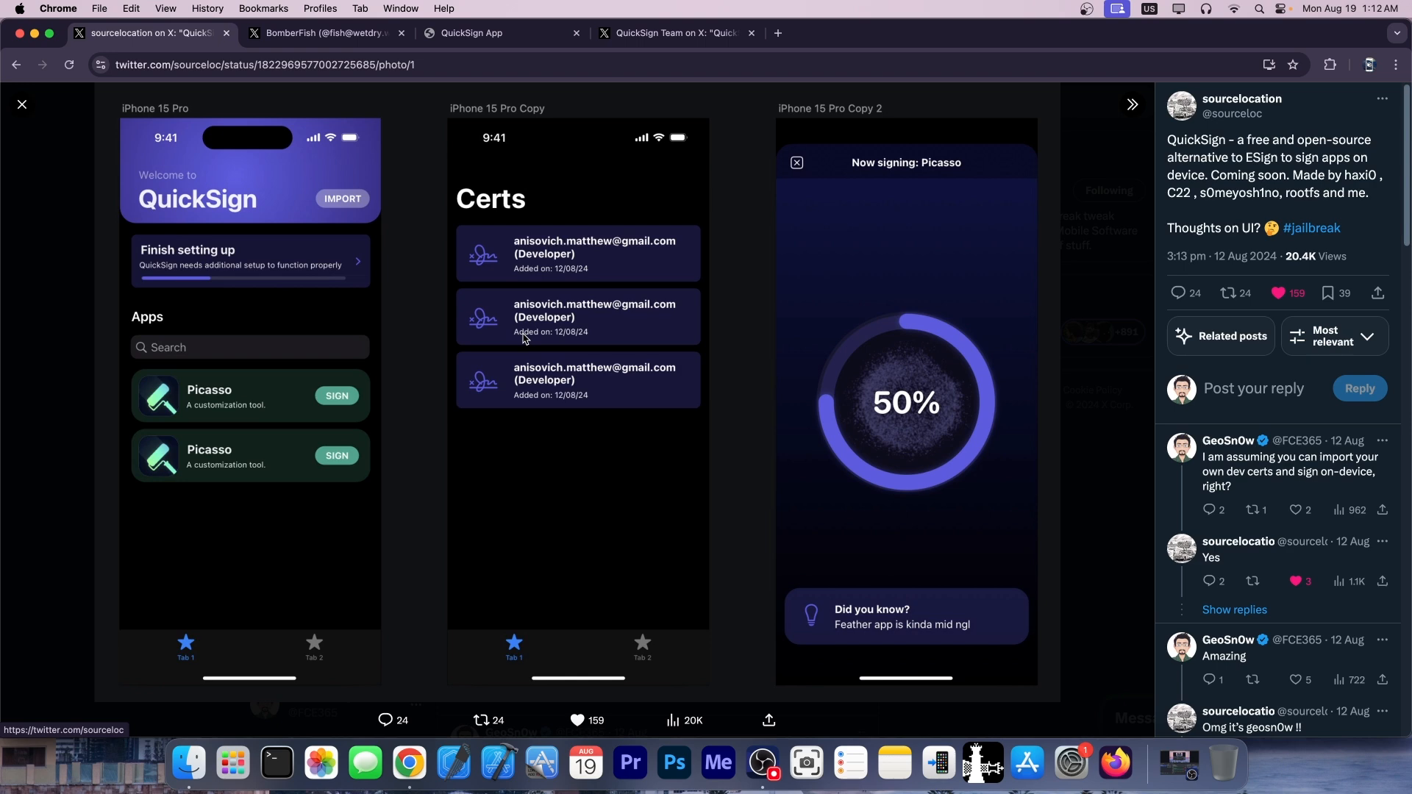
pyautogui.click(22, 105)
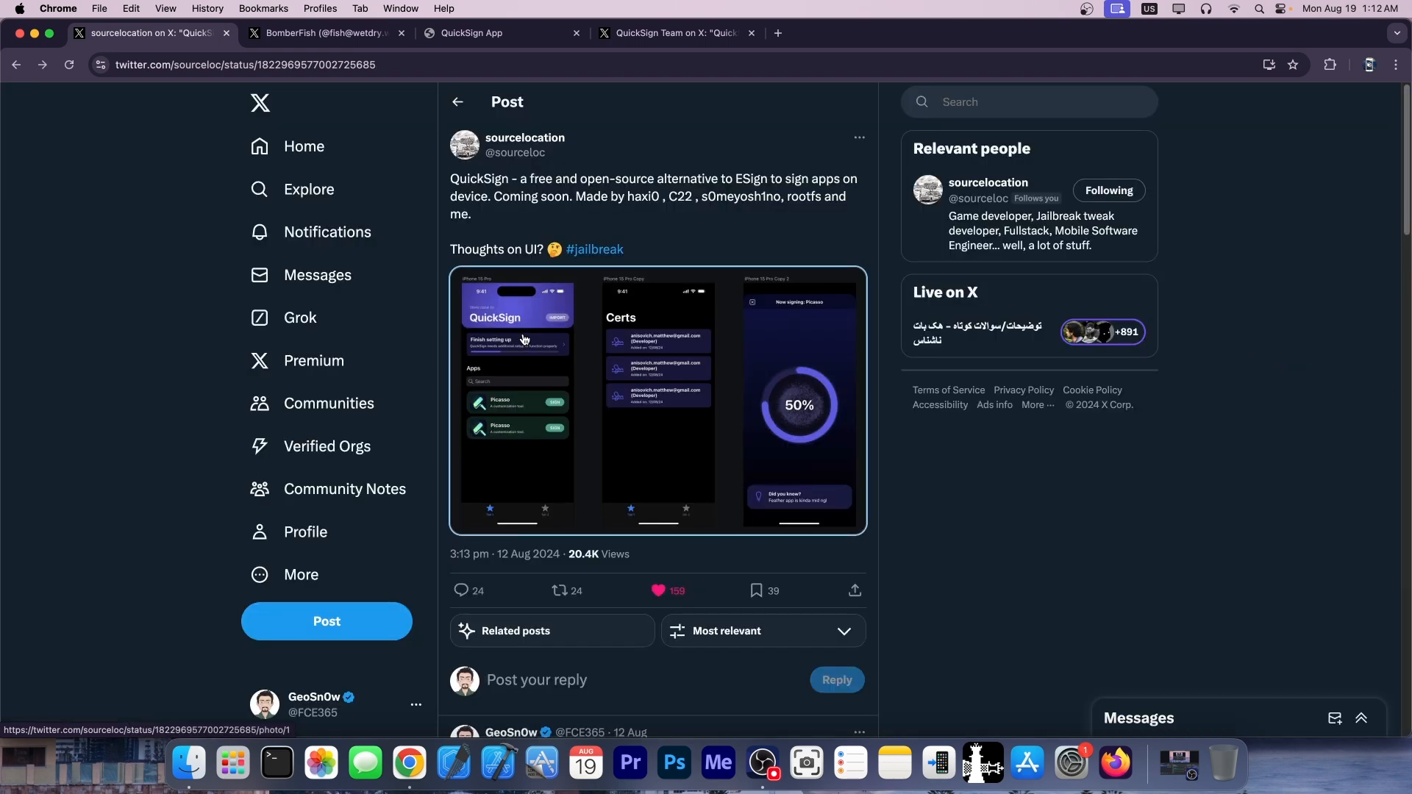
# Show BomberFish's Apple Watch sideloading post, then move on to the QuickSign website
pyautogui.click(323, 33)
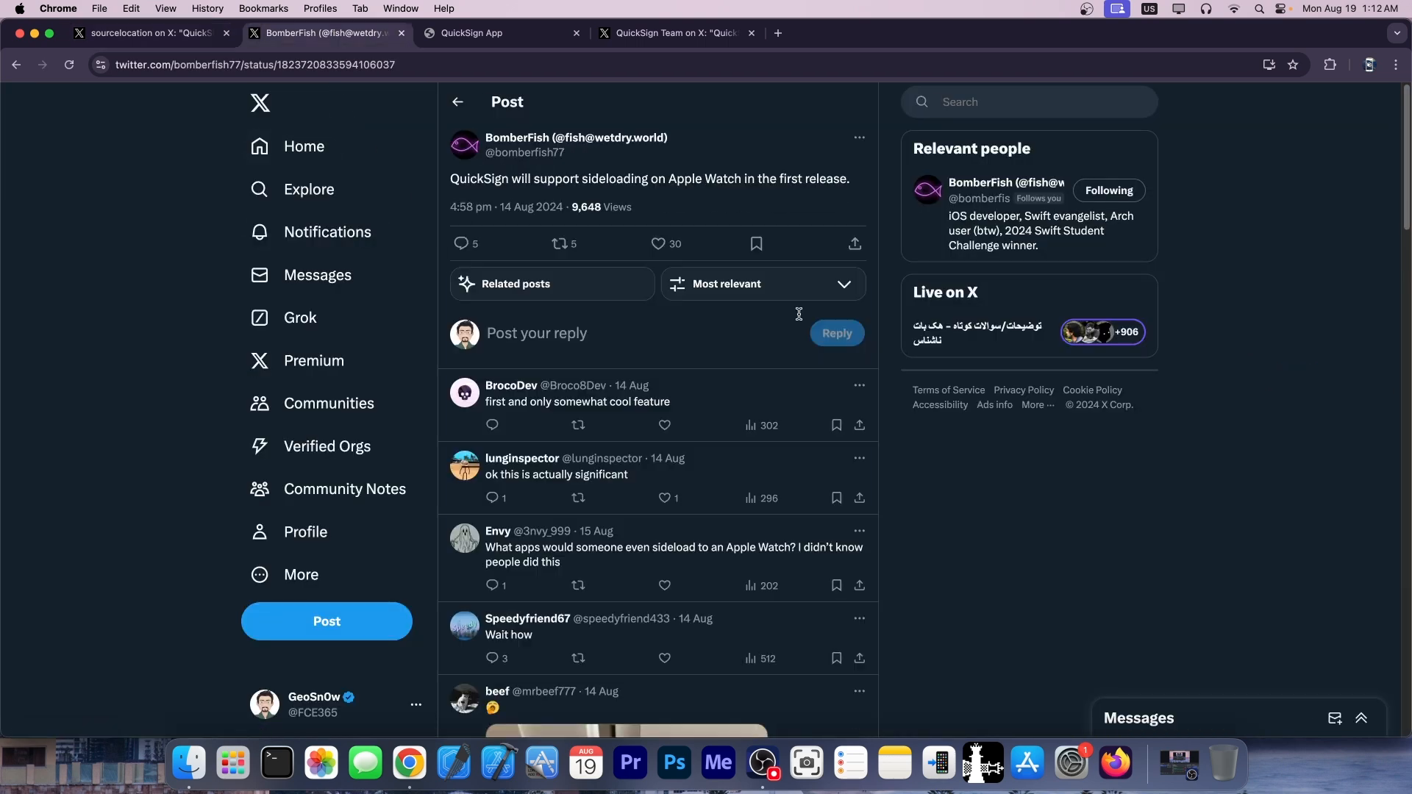
pyautogui.moveTo(1084, 527)
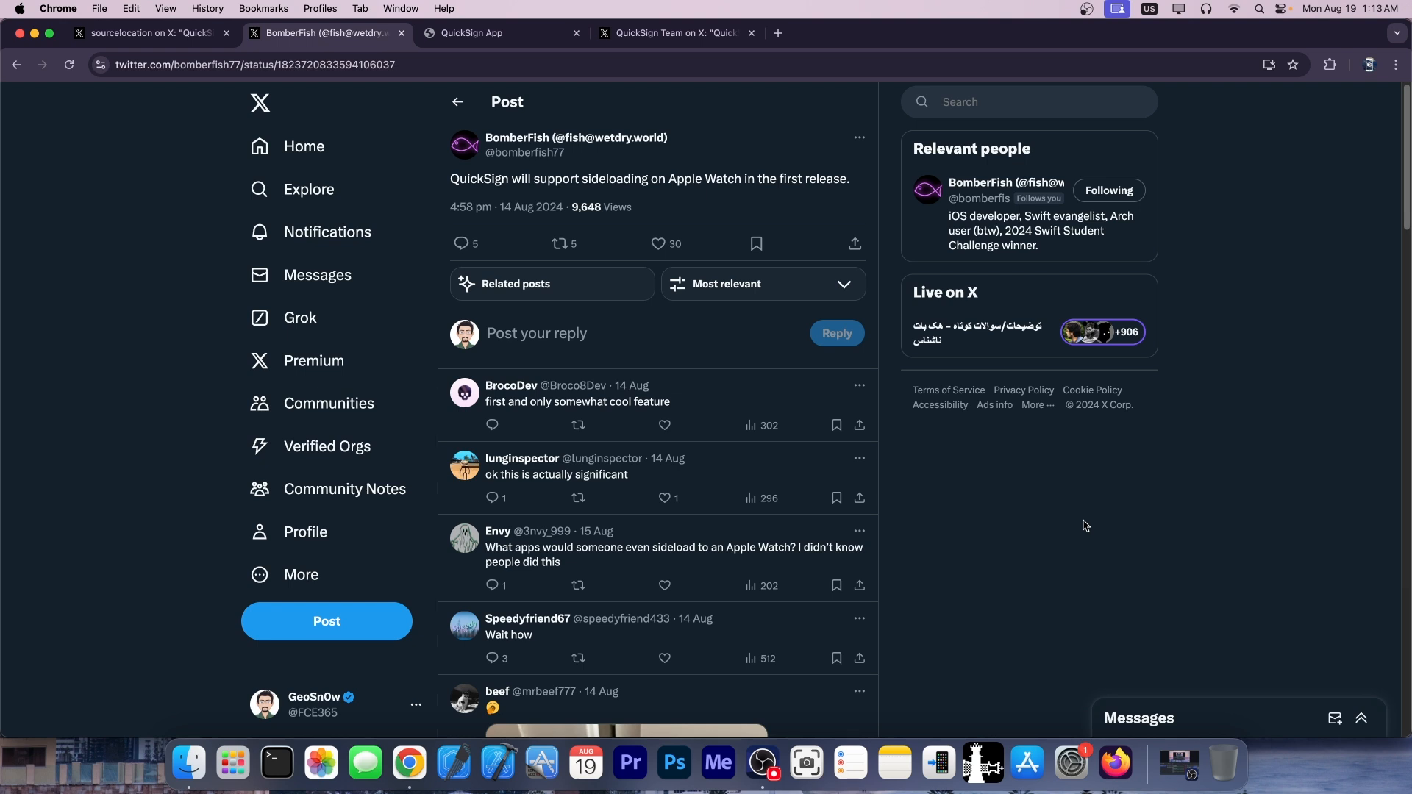
pyautogui.click(500, 33)
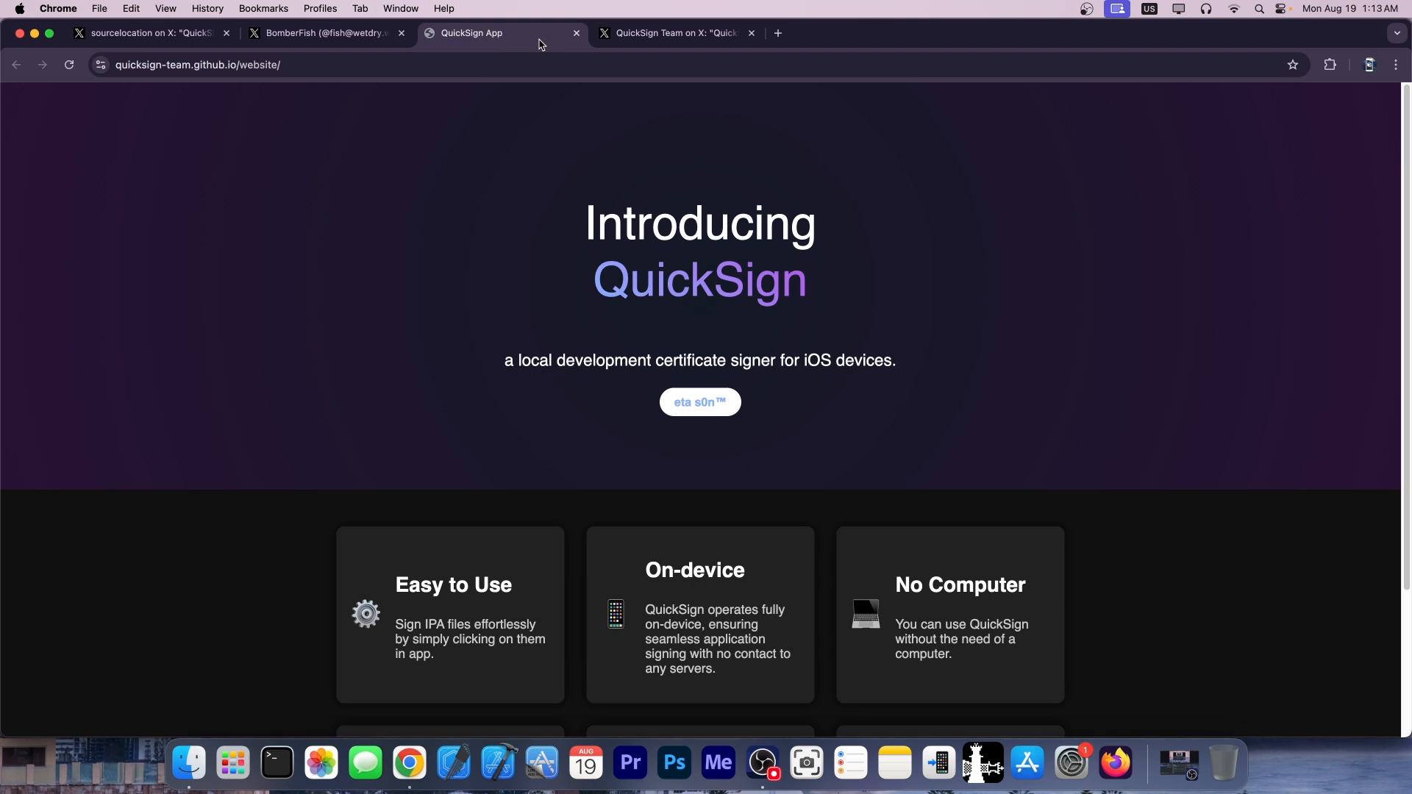
pyautogui.moveTo(314, 79)
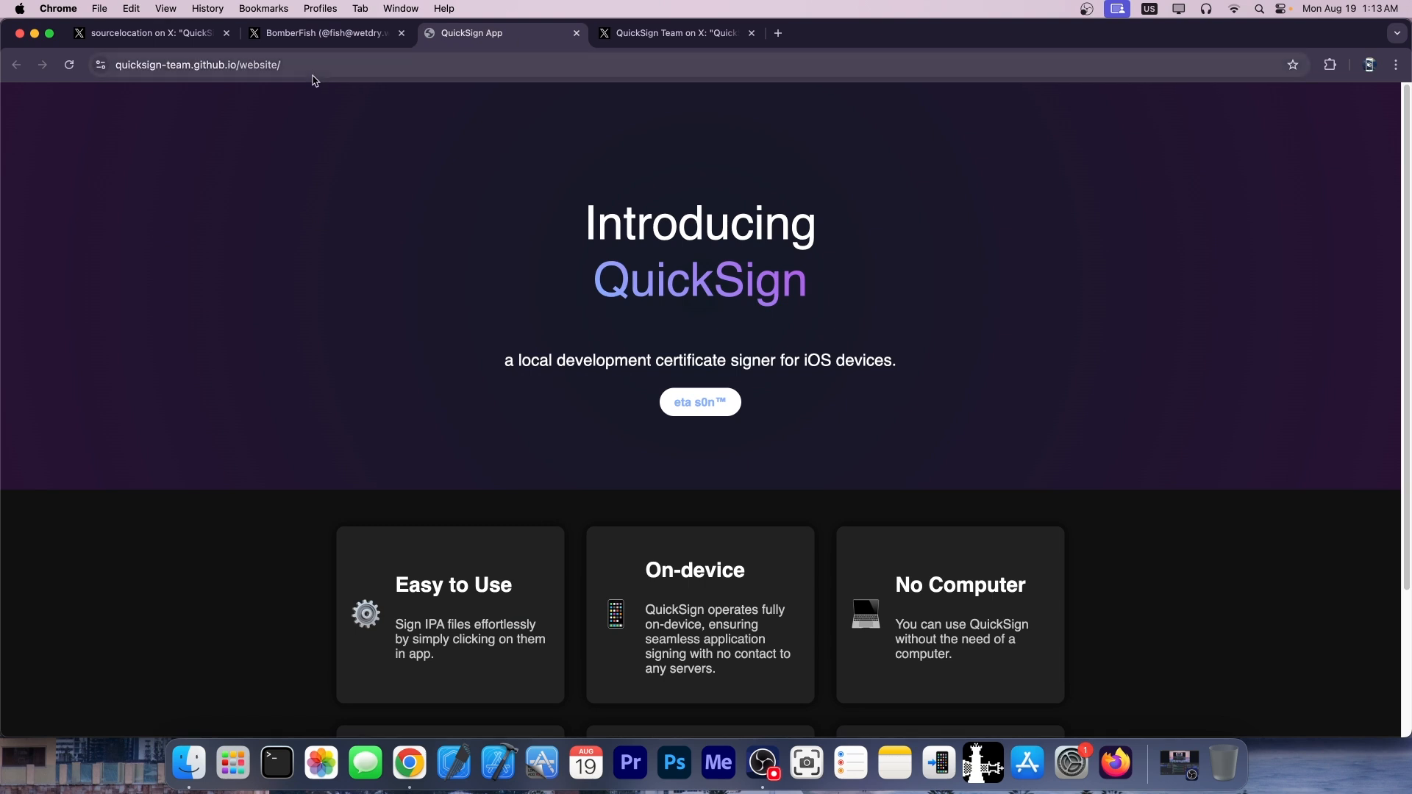
# Scroll the QuickSign site to its six feature cards, then go to the QuickSign Team video post
pyautogui.scroll(-3)
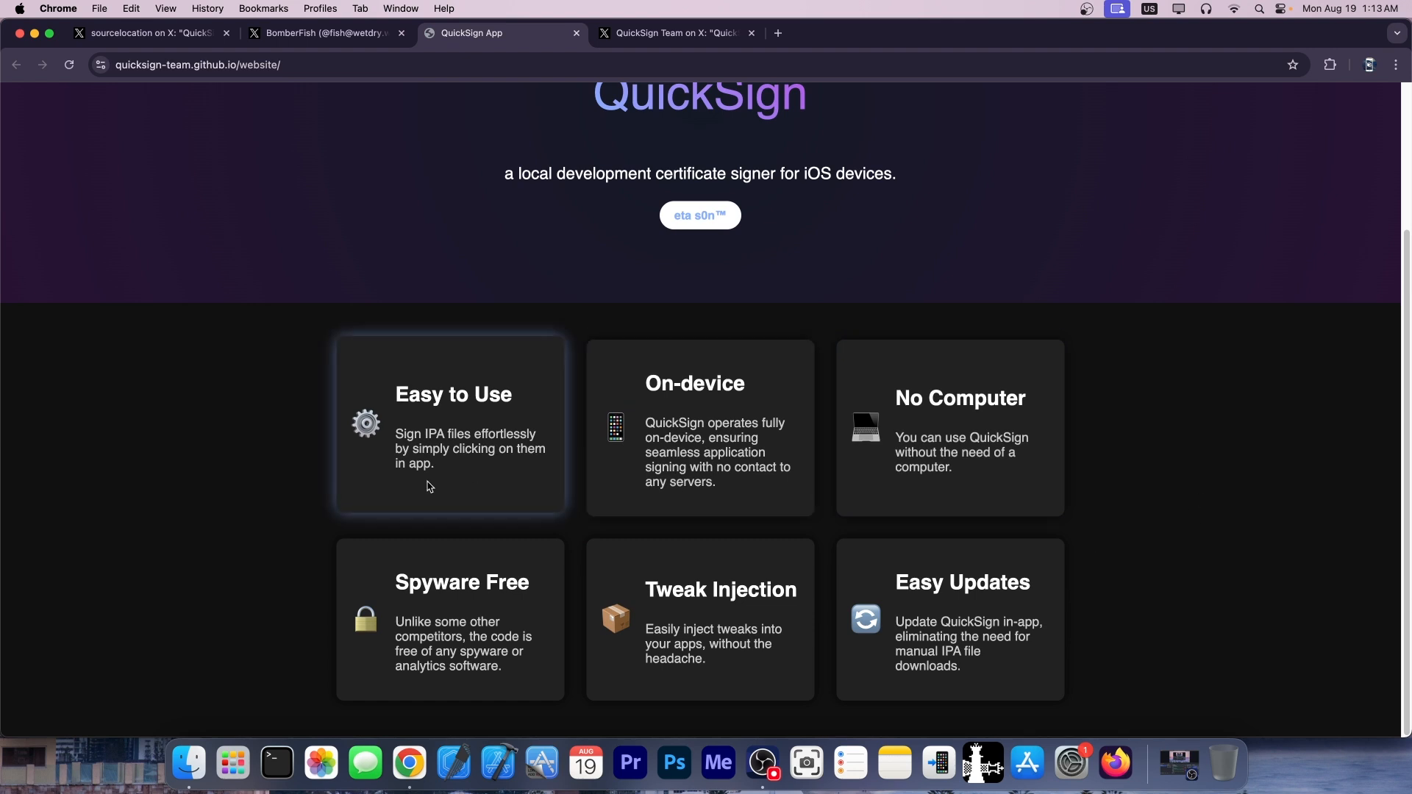
pyautogui.moveTo(700, 498)
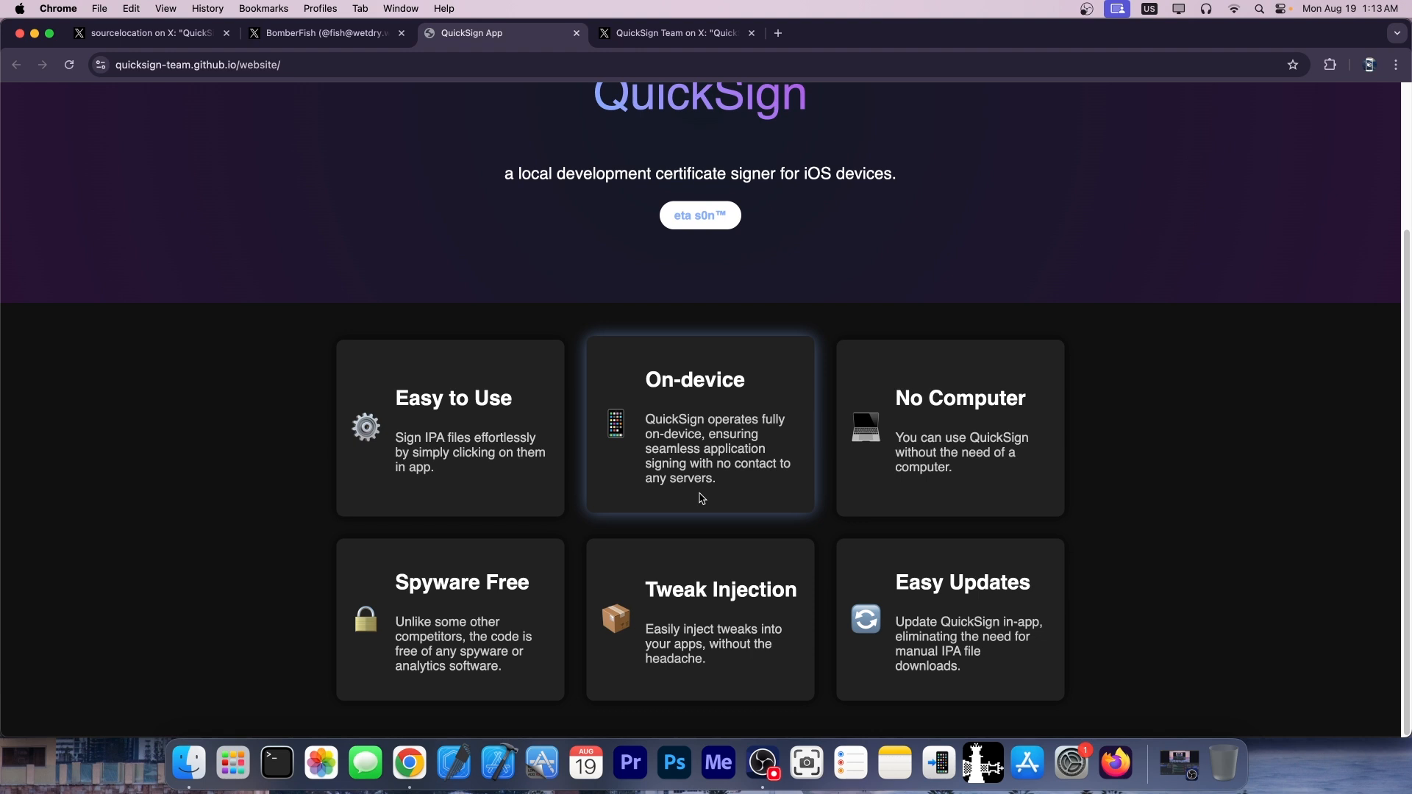
pyautogui.moveTo(937, 476)
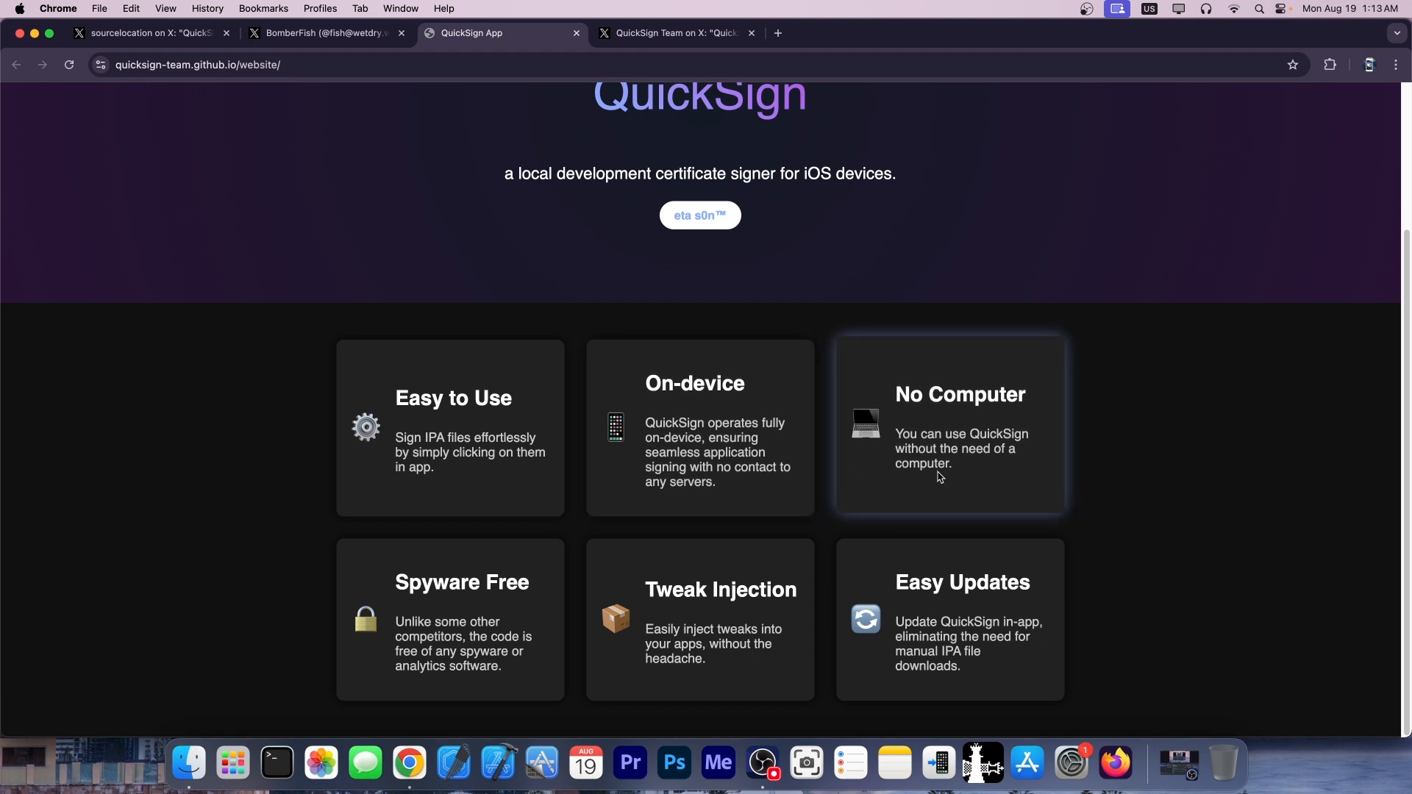
pyautogui.moveTo(715, 624)
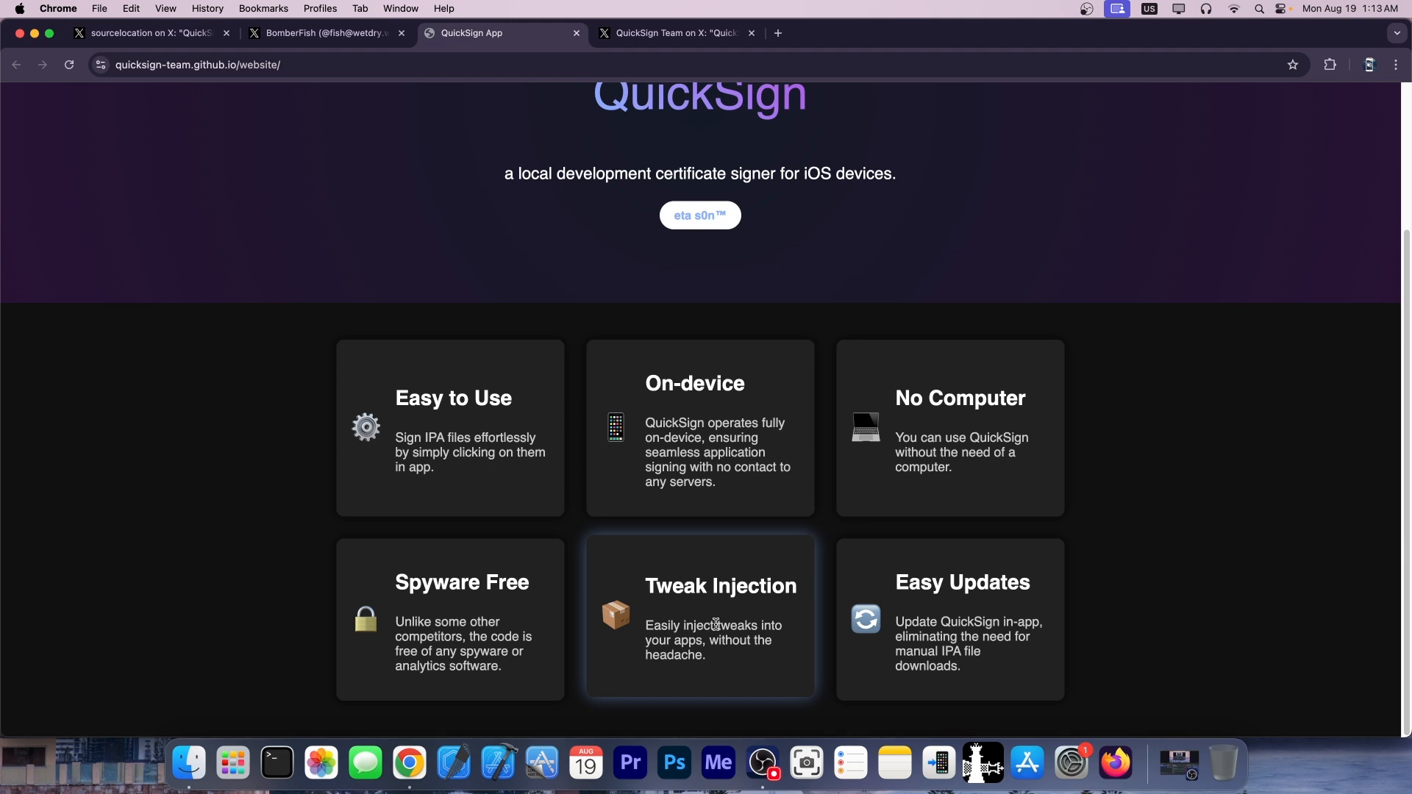
pyautogui.click(673, 33)
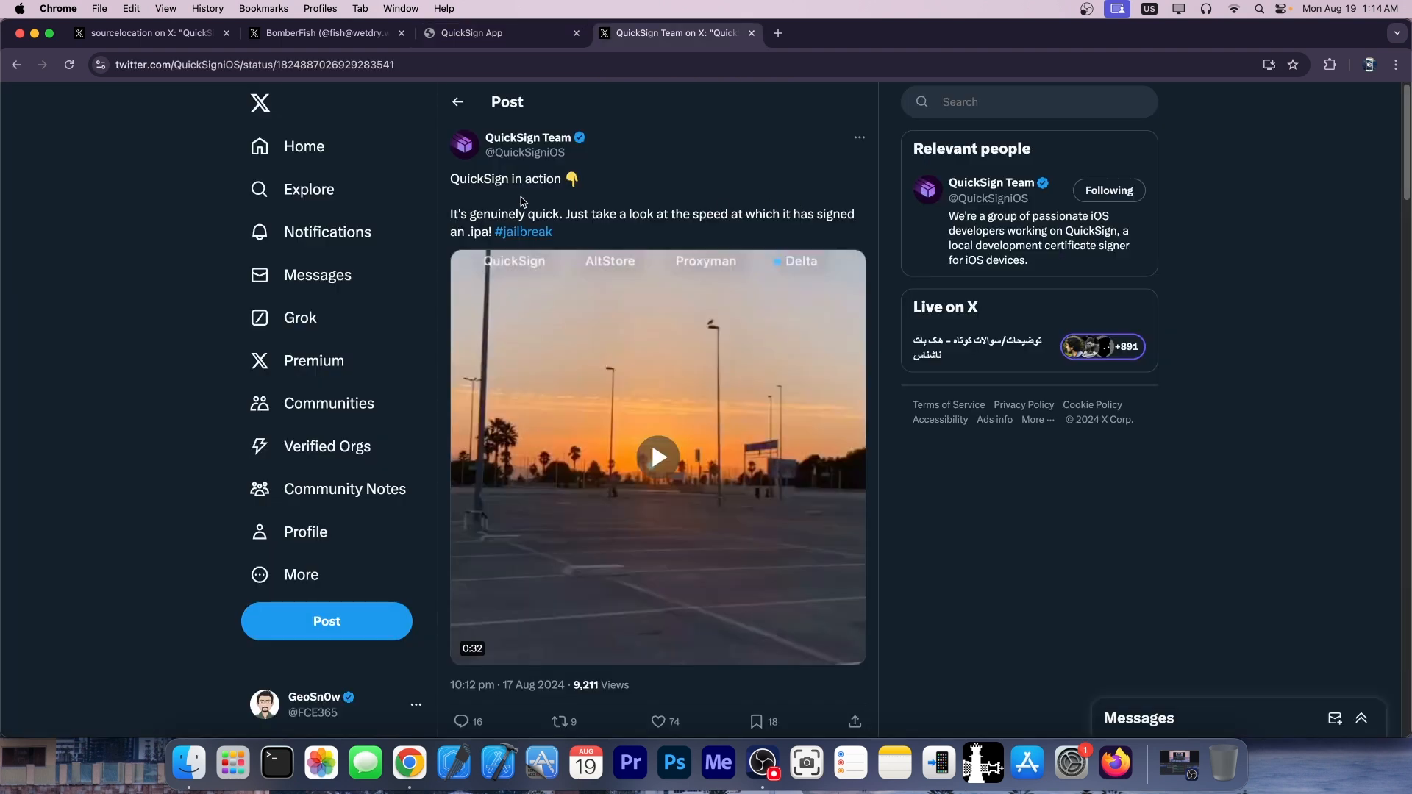
pyautogui.moveTo(572, 179)
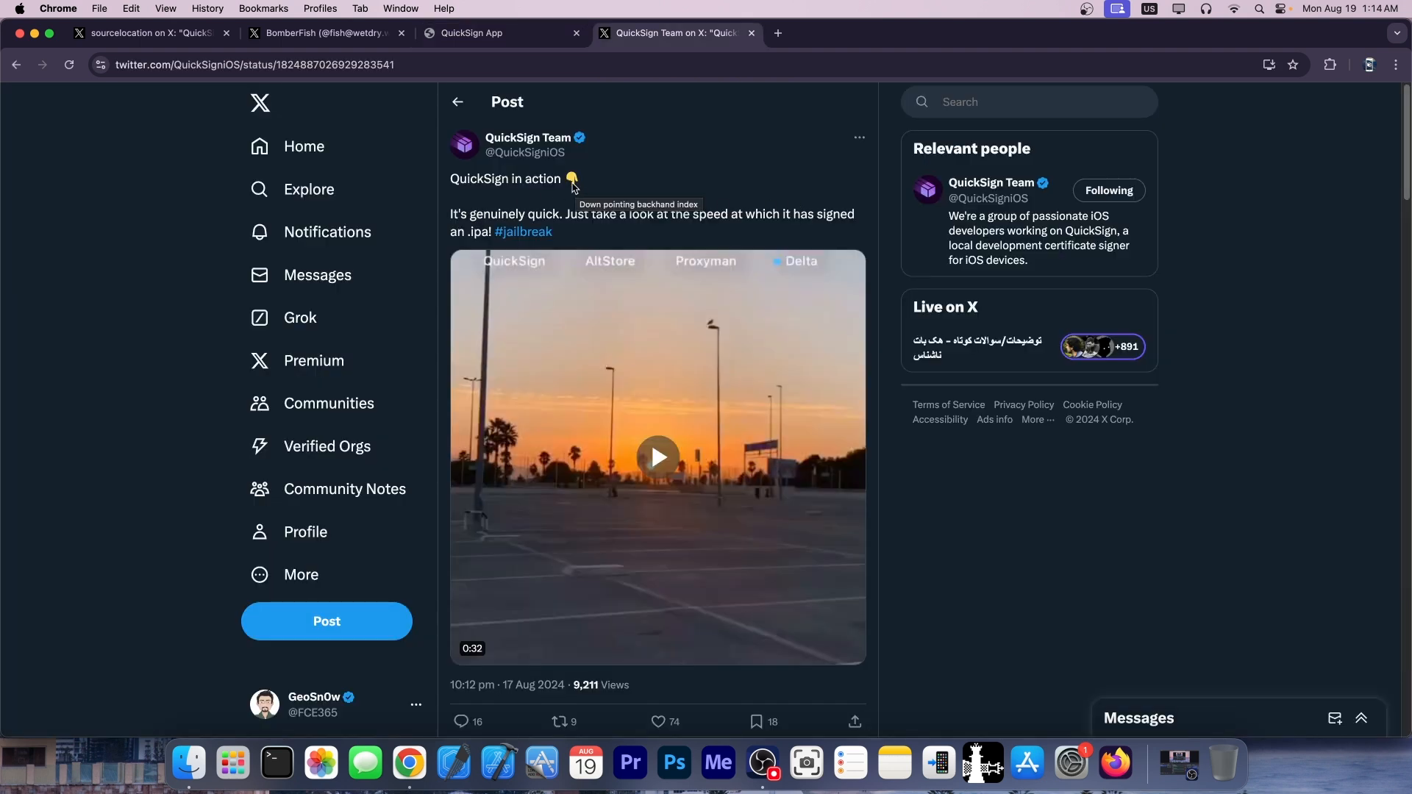
pyautogui.moveTo(706, 383)
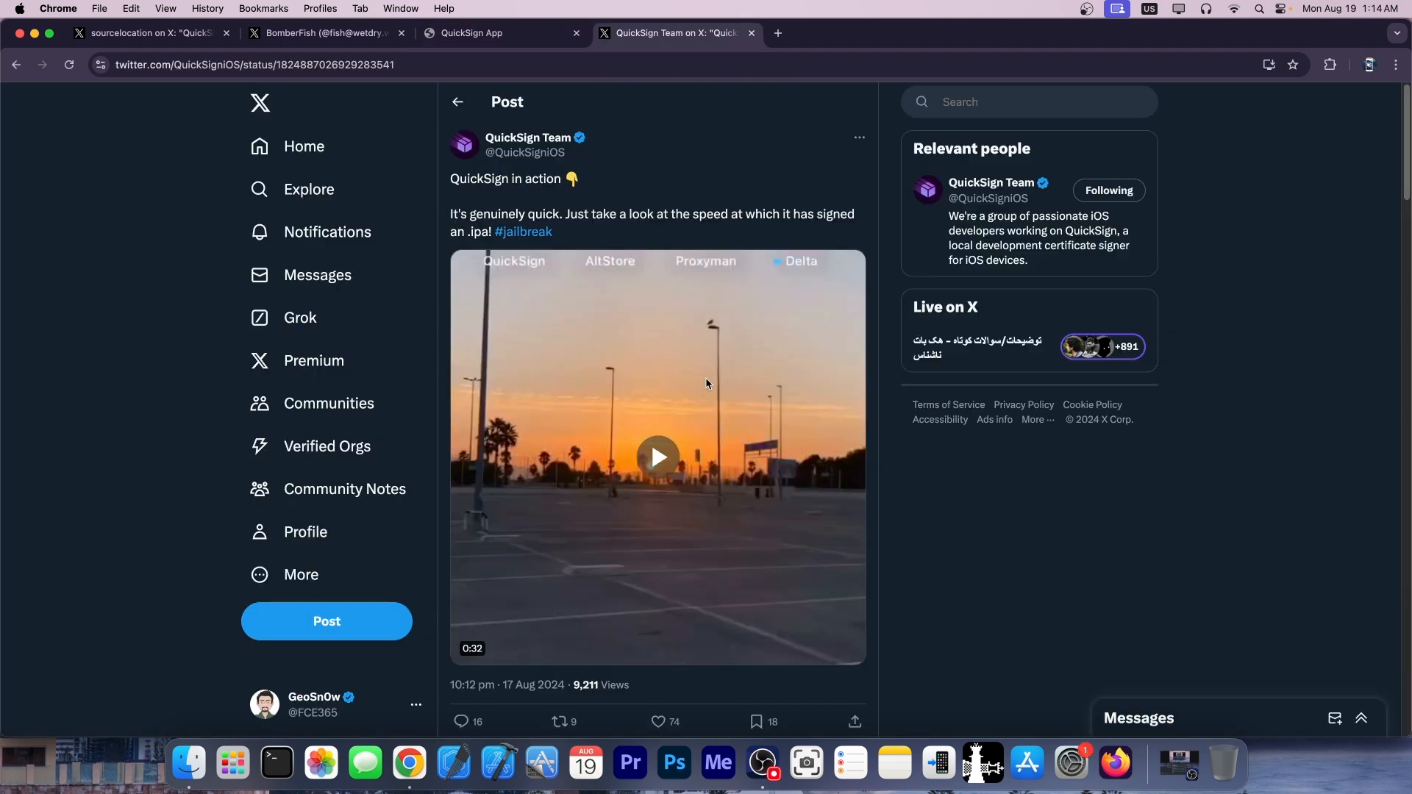
# Play the QuickSign Team's signing speed comparison video
pyautogui.click(657, 458)
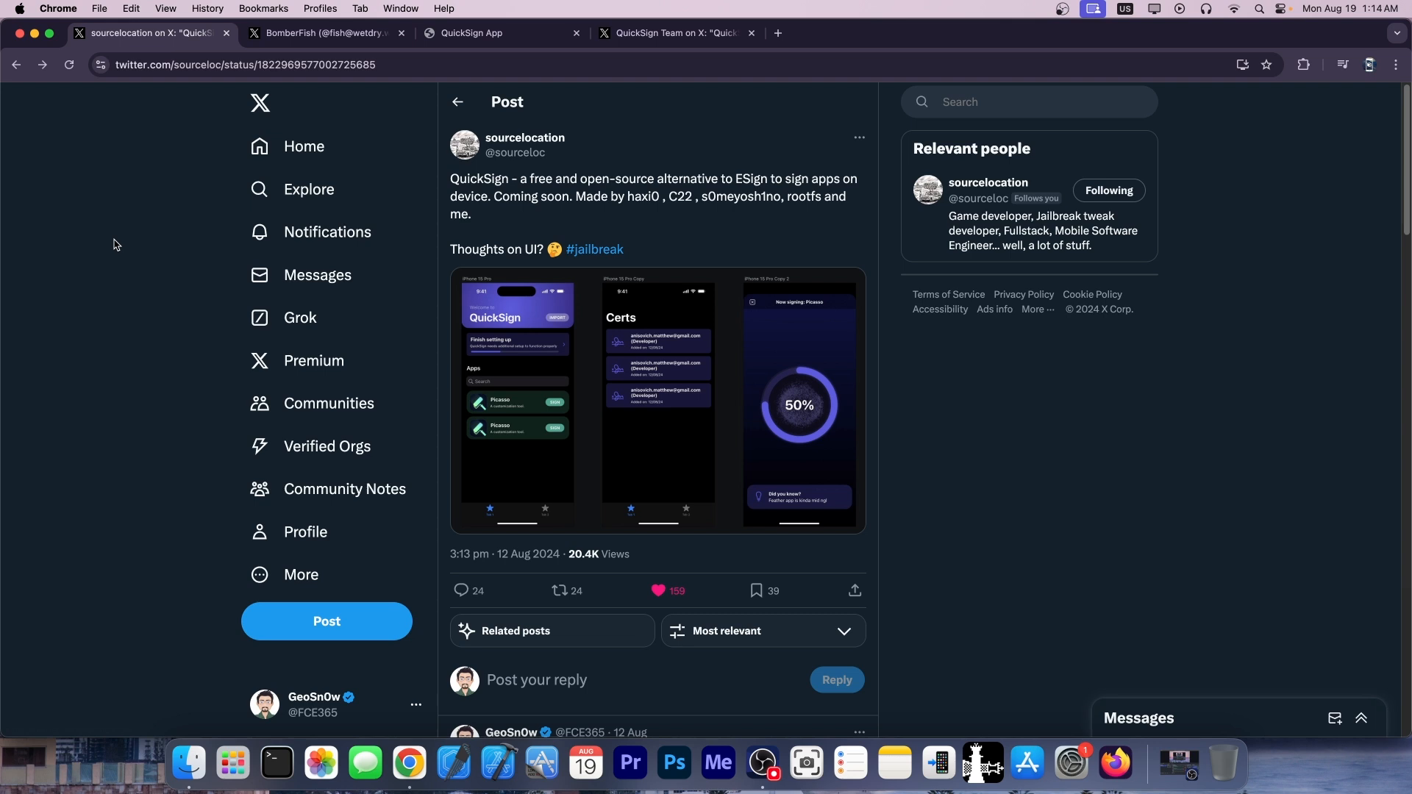
# Browse the QuickSign Team profile's recent posts from the video post
pyautogui.click(671, 32)
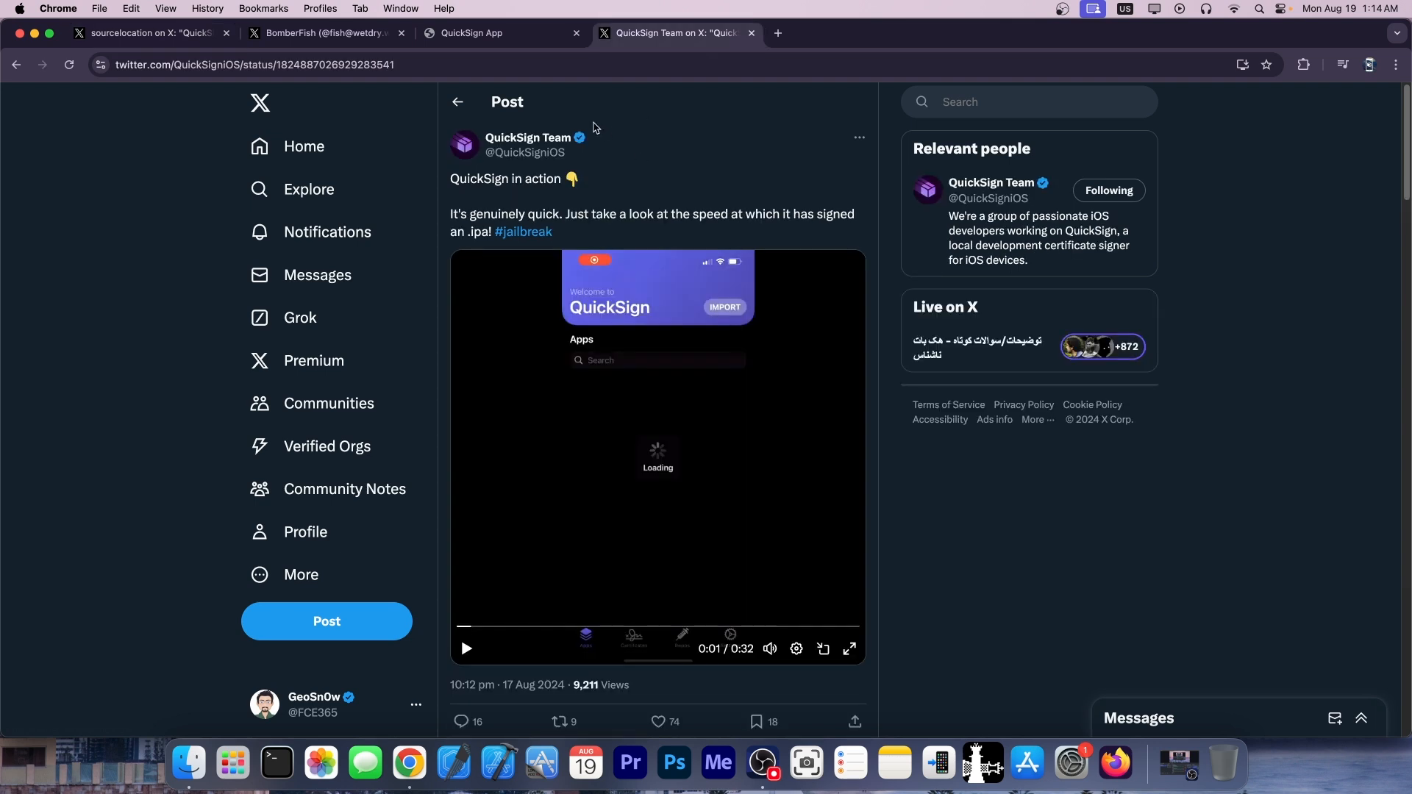
pyautogui.click(527, 137)
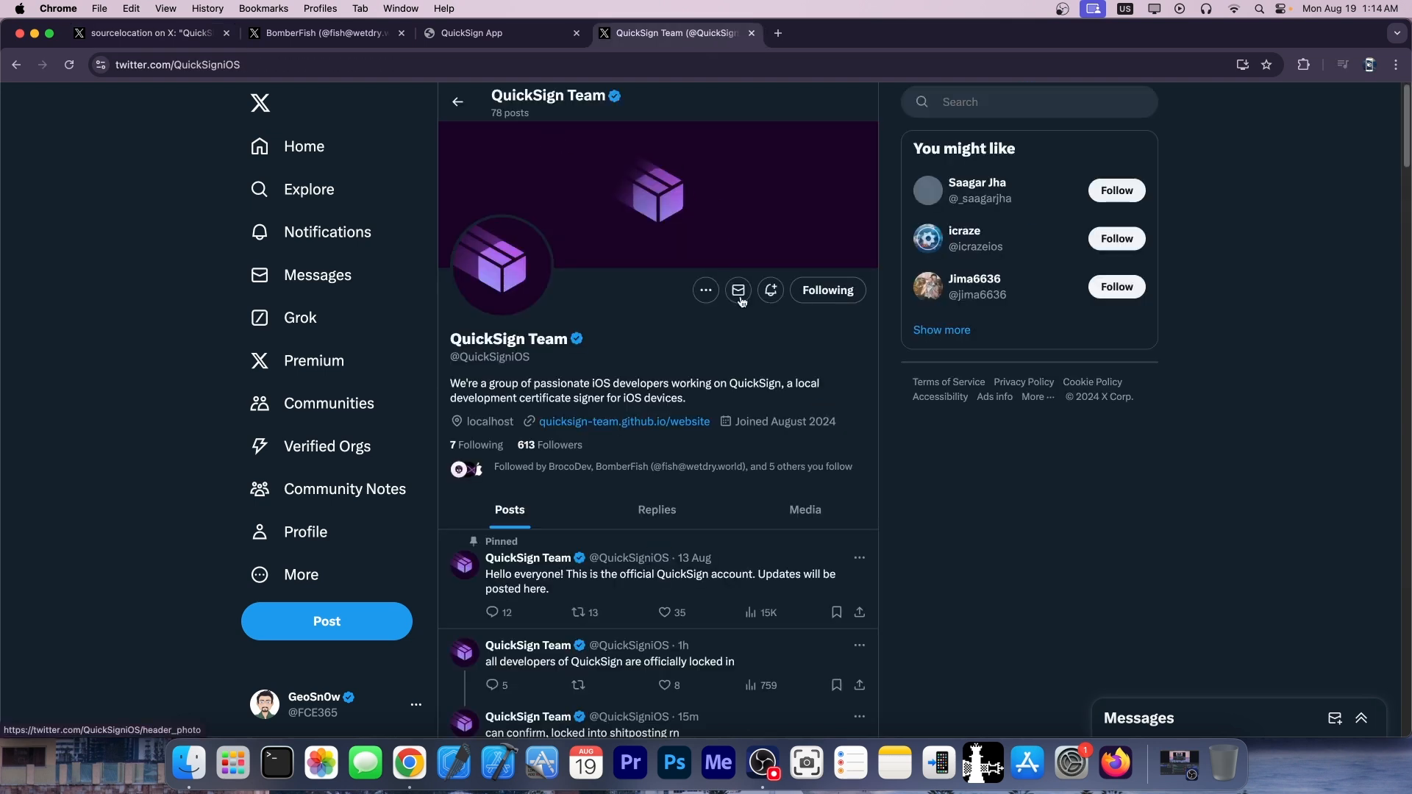
pyautogui.scroll(-3)
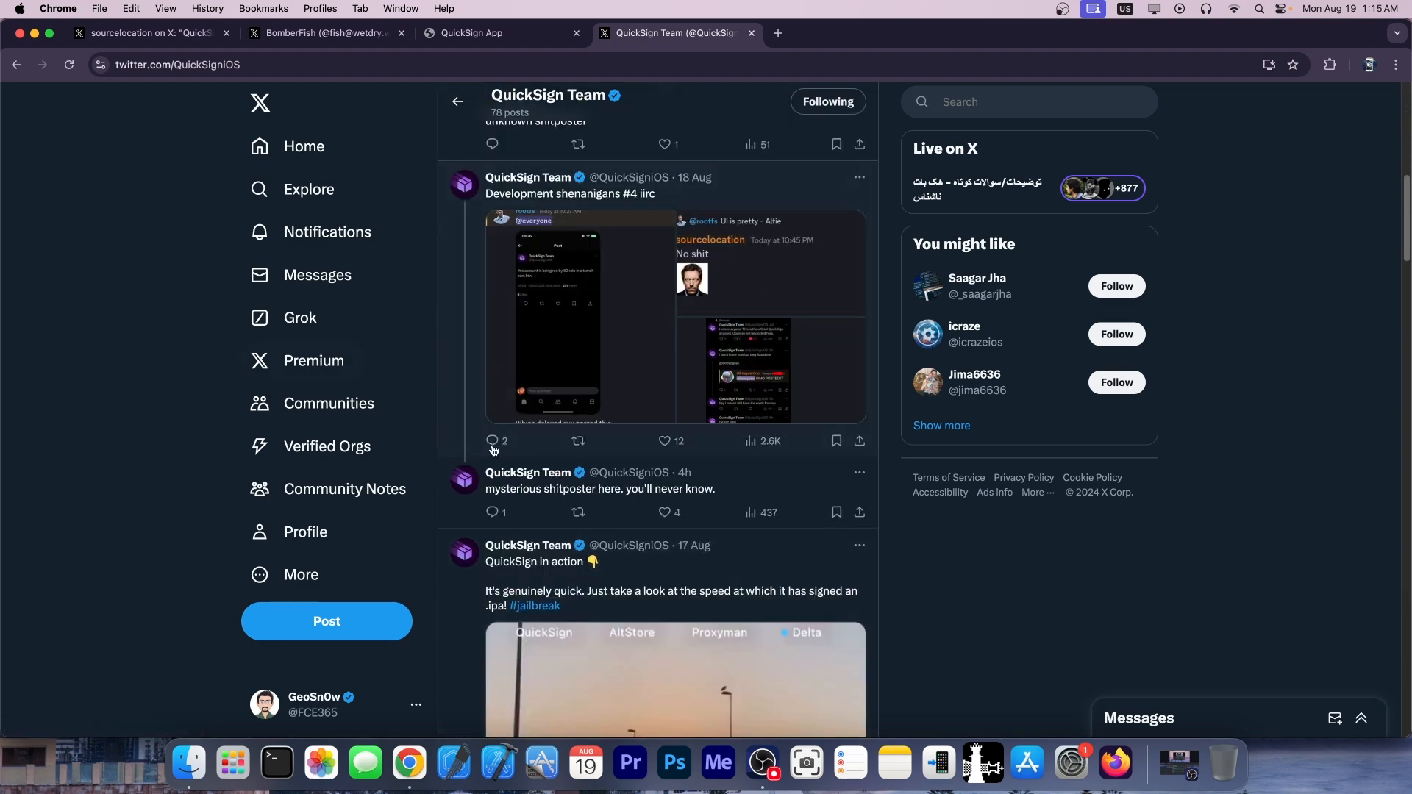
pyautogui.scroll(-3)
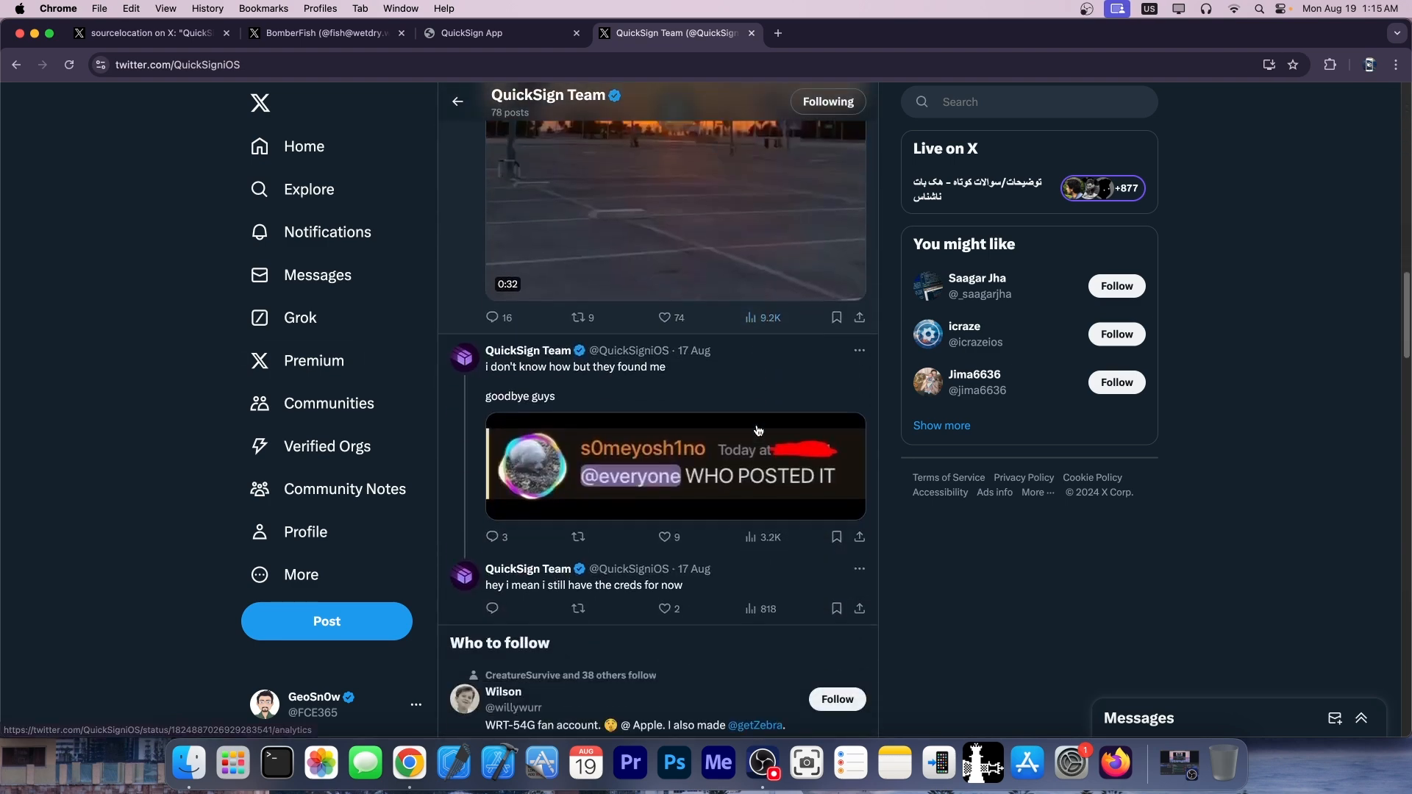
pyautogui.scroll(-3)
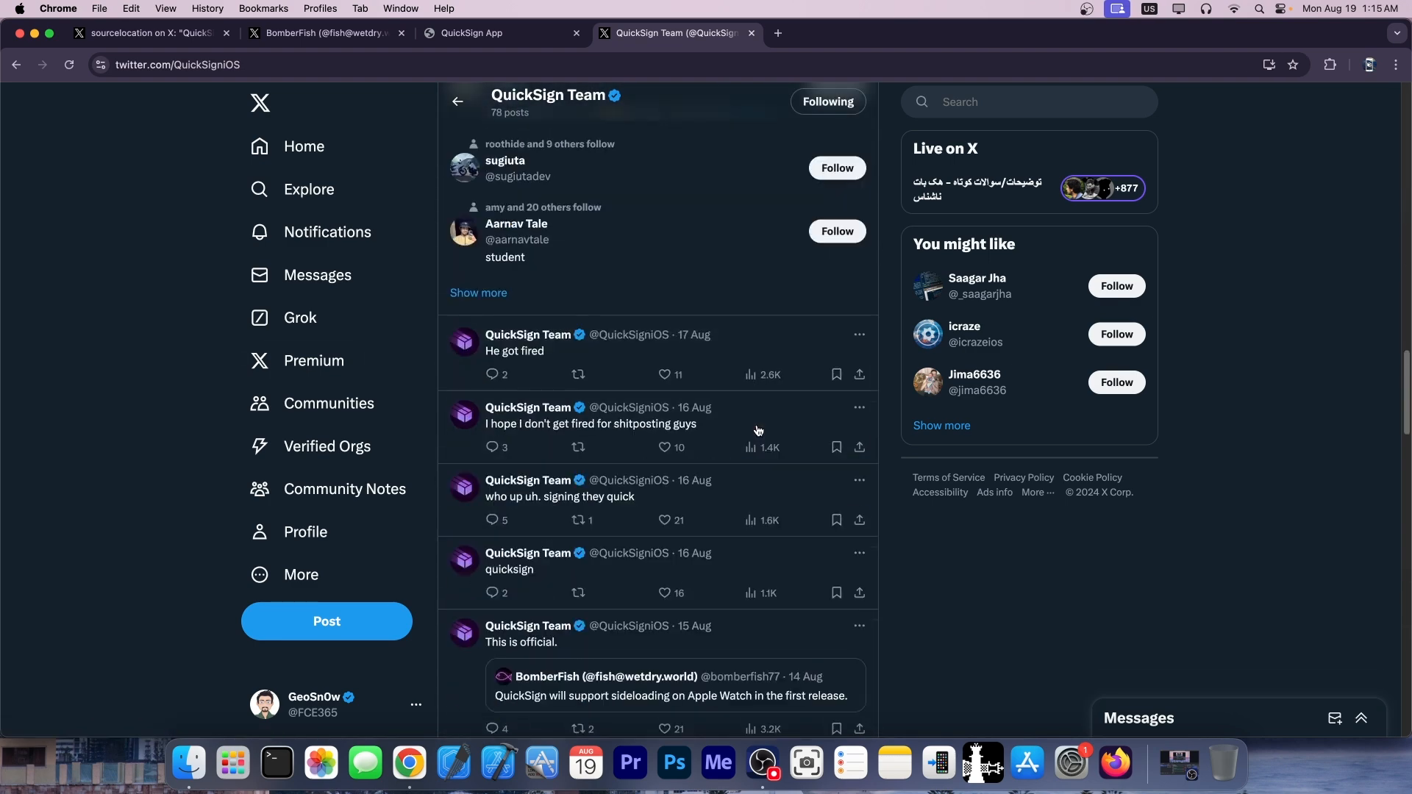
pyautogui.scroll(-3)
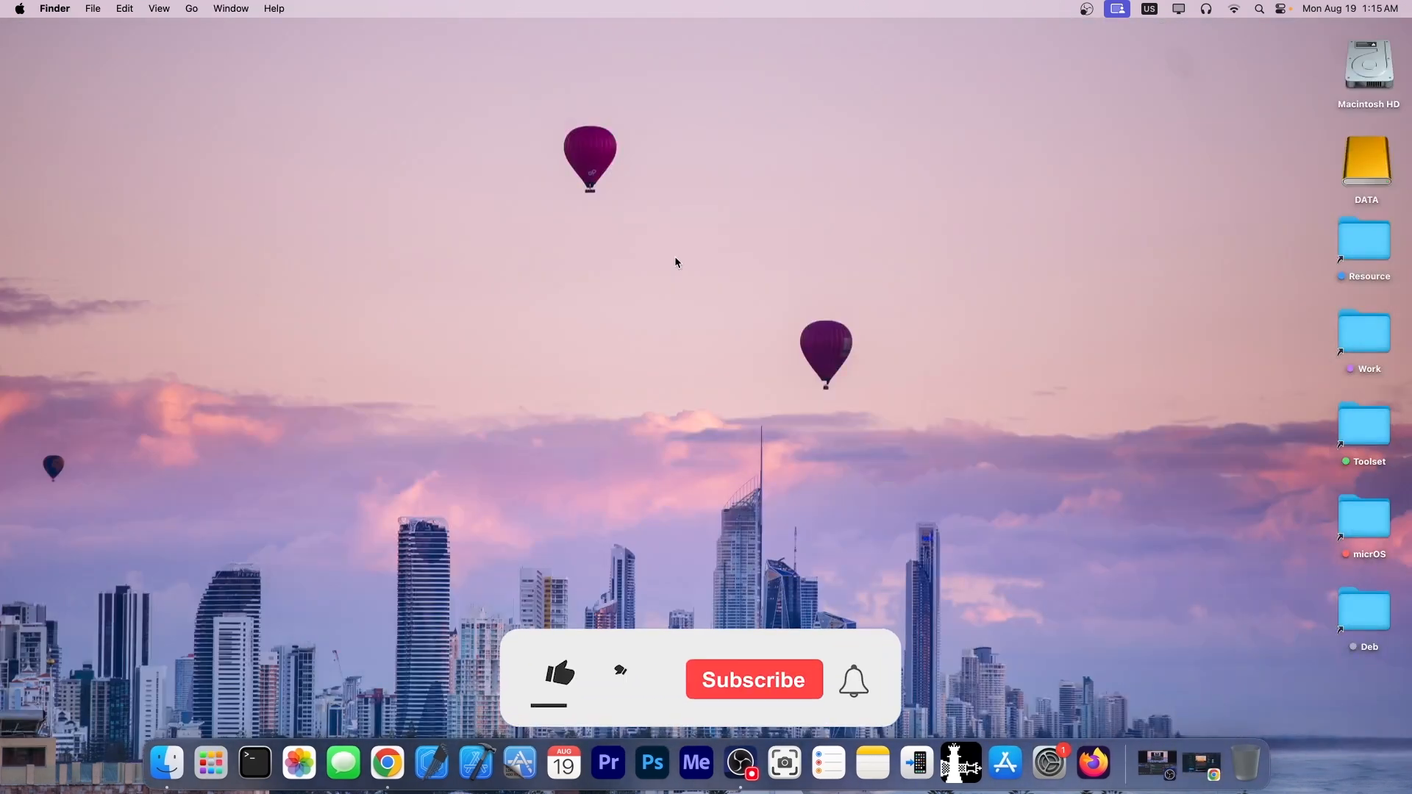
pyautogui.click(559, 674)
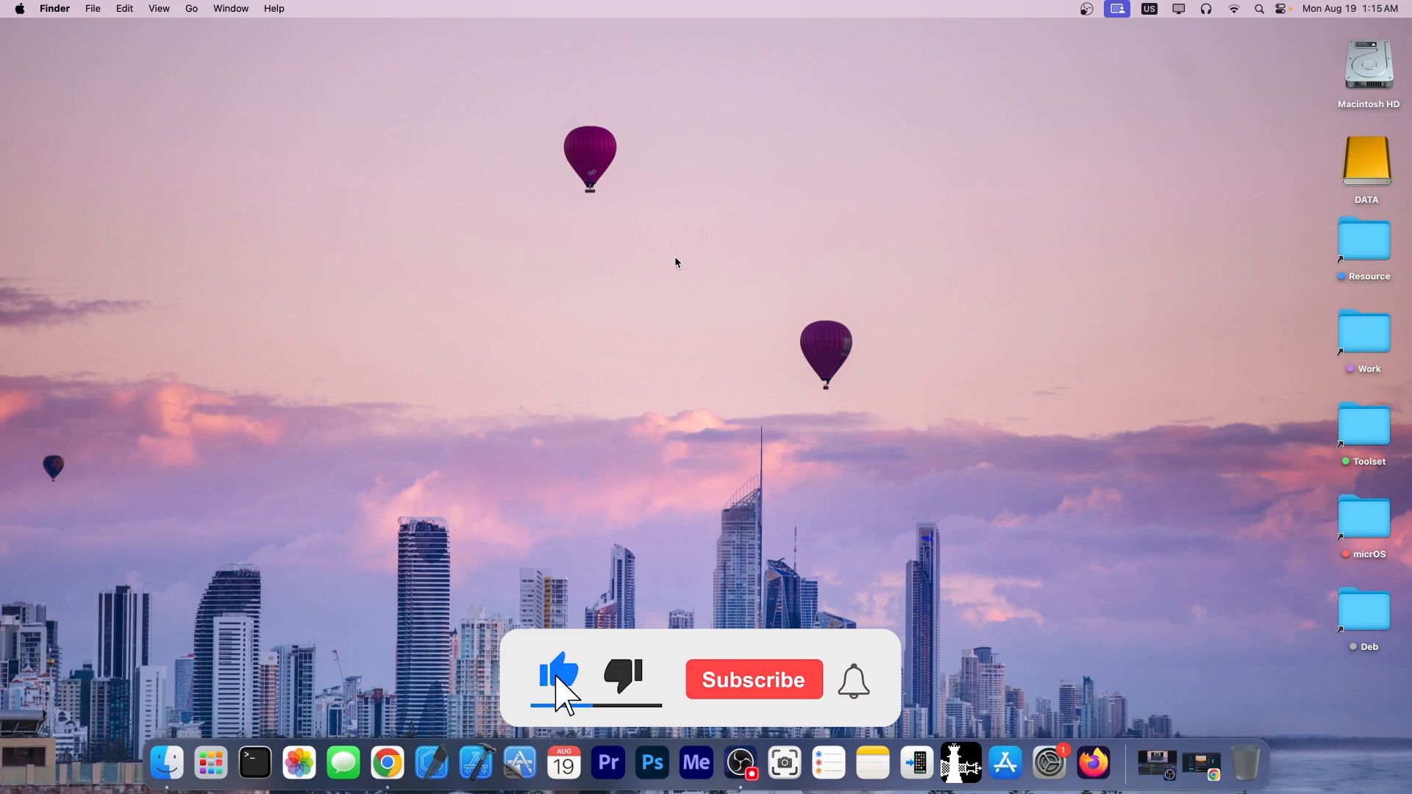
pyautogui.click(753, 680)
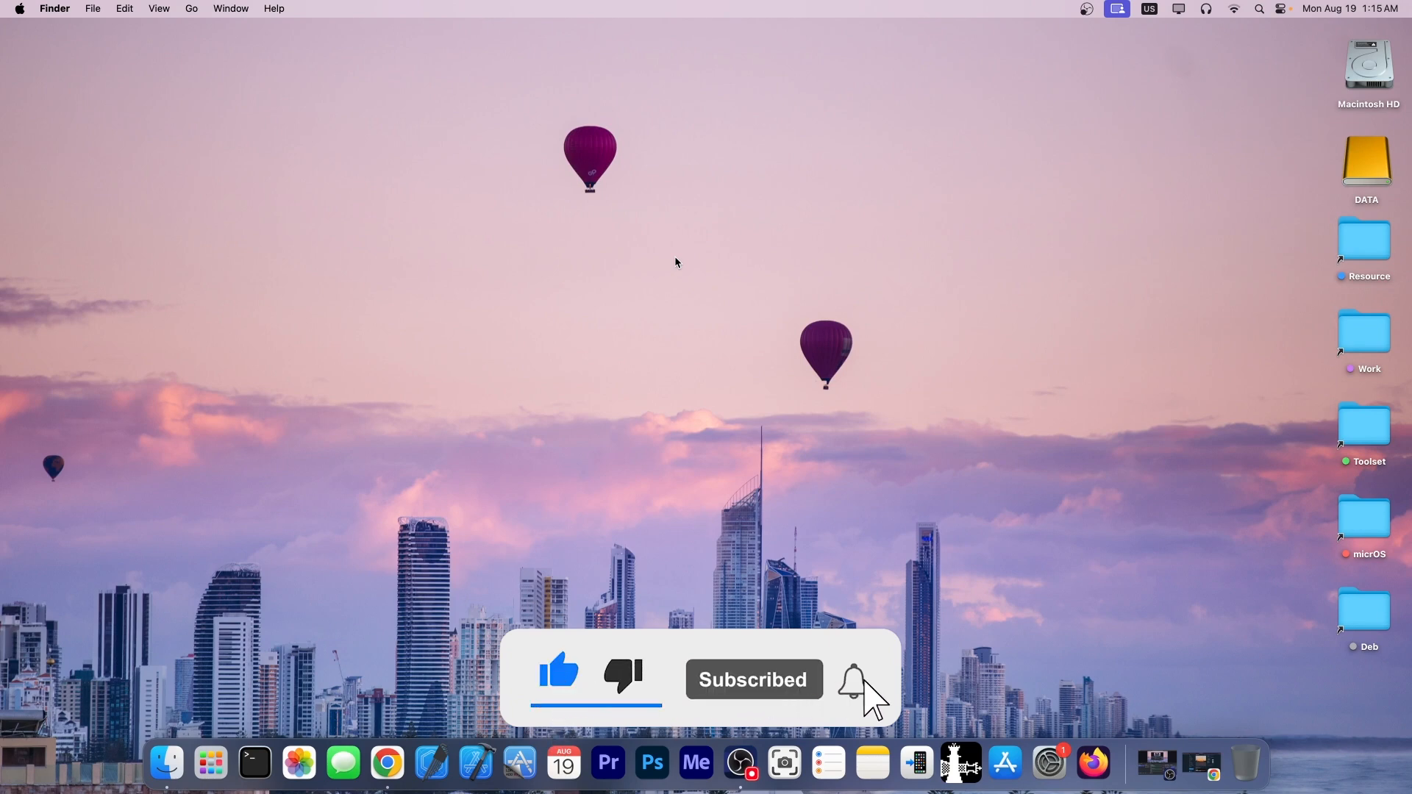